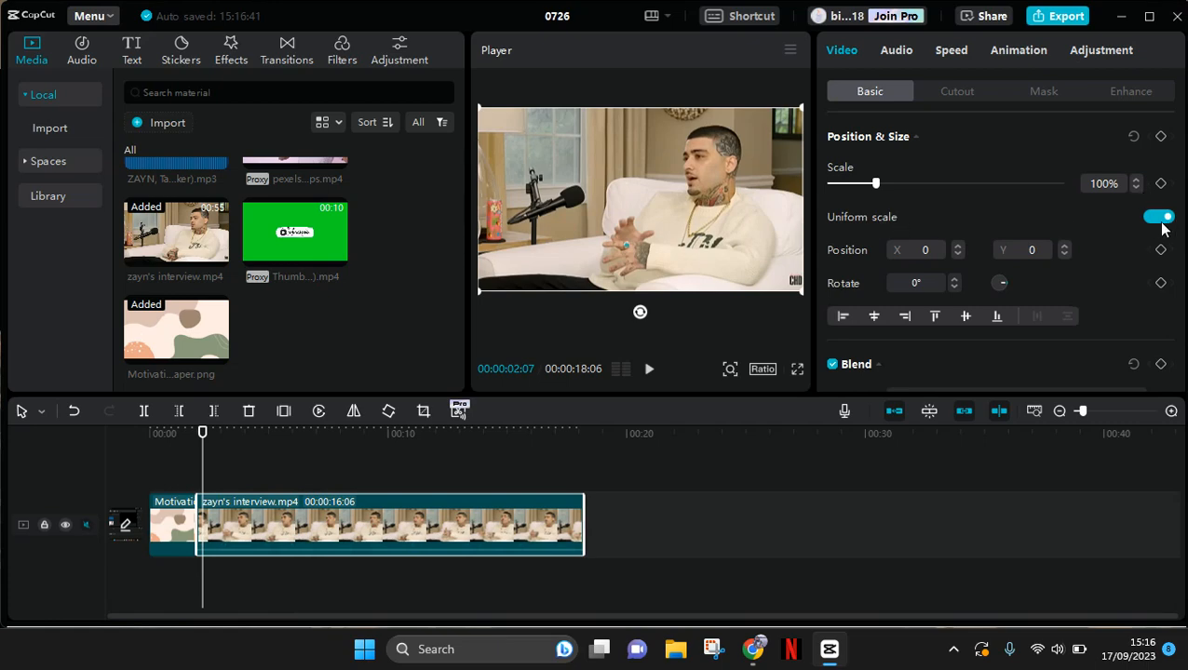
Step: Turn off Uniform scale for the interview clip, revealing Scale width and Scale height at 100%
{"action": "left_click", "coordinate": [1160, 216]}
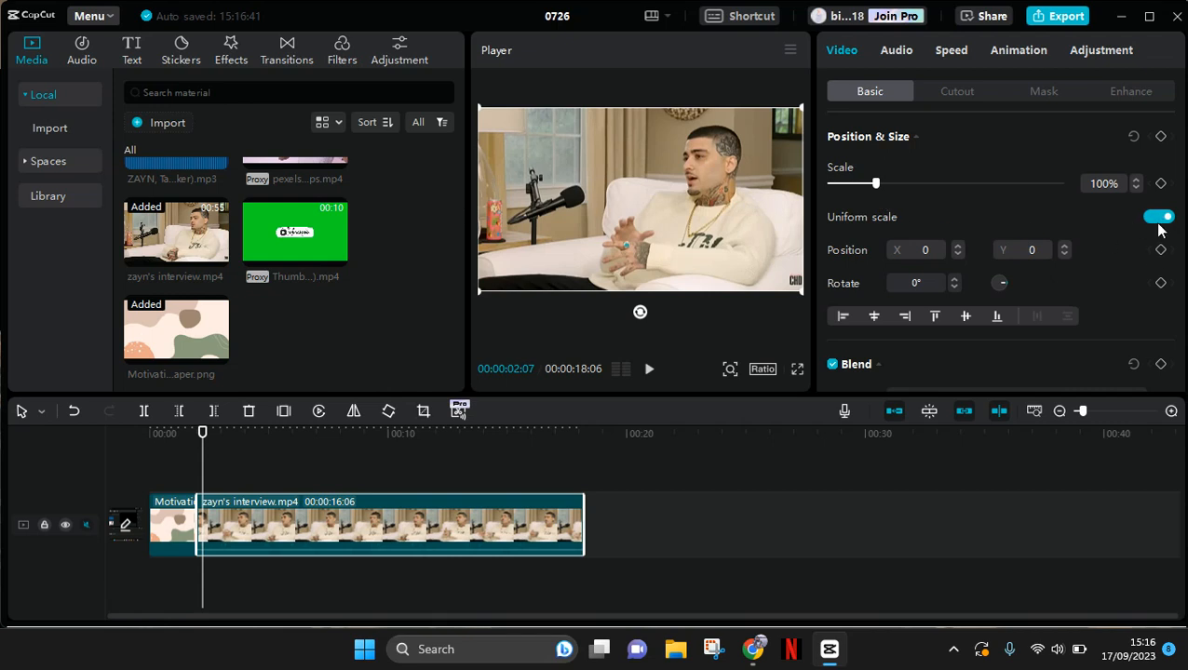
{"action": "left_click", "coordinate": [1158, 216]}
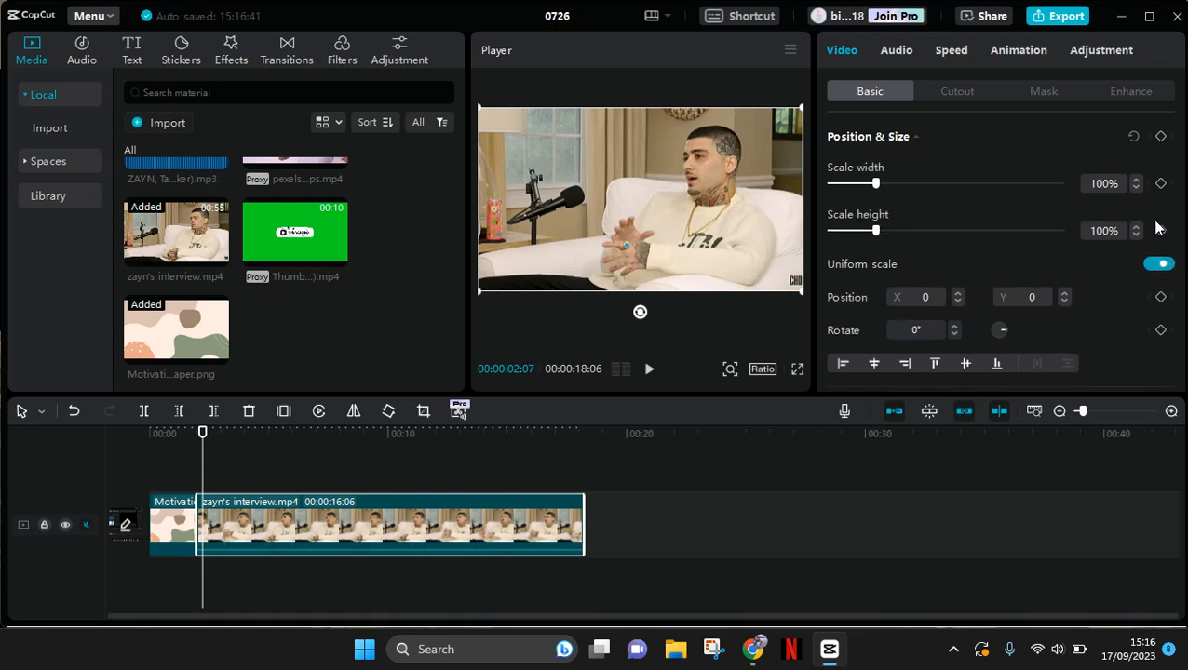
Step: Stretch the interview clip to about 157% width and 119% height
{"action": "left_click", "coordinate": [1158, 264]}
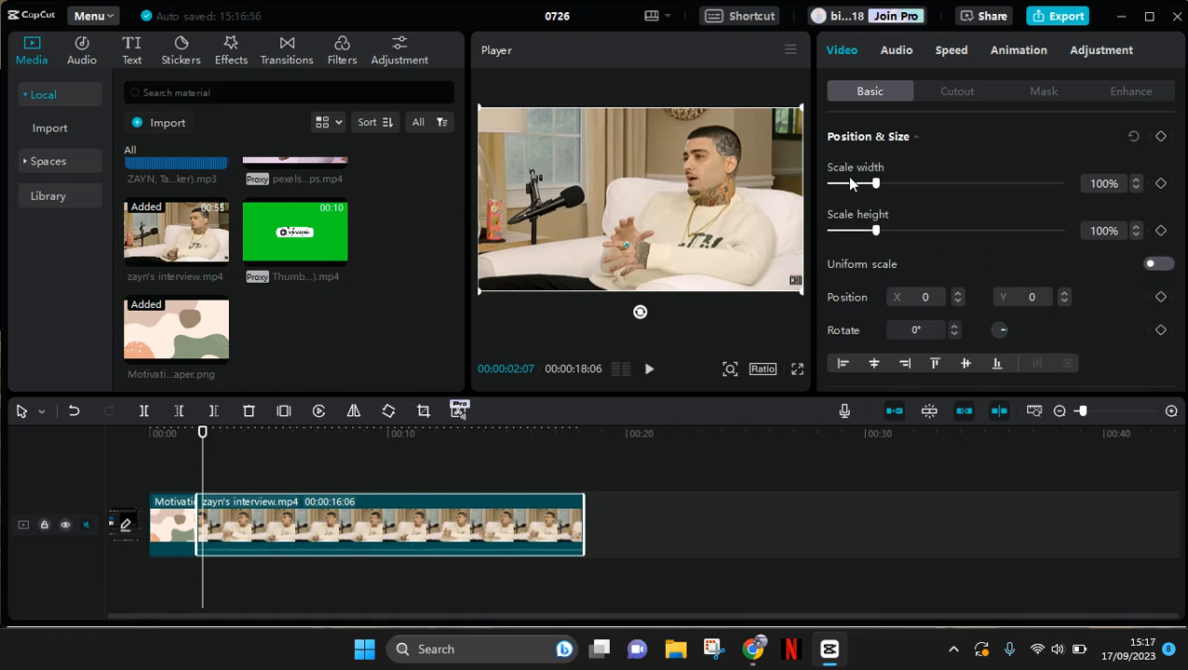
{"action": "mouse_move", "coordinate": [855, 184]}
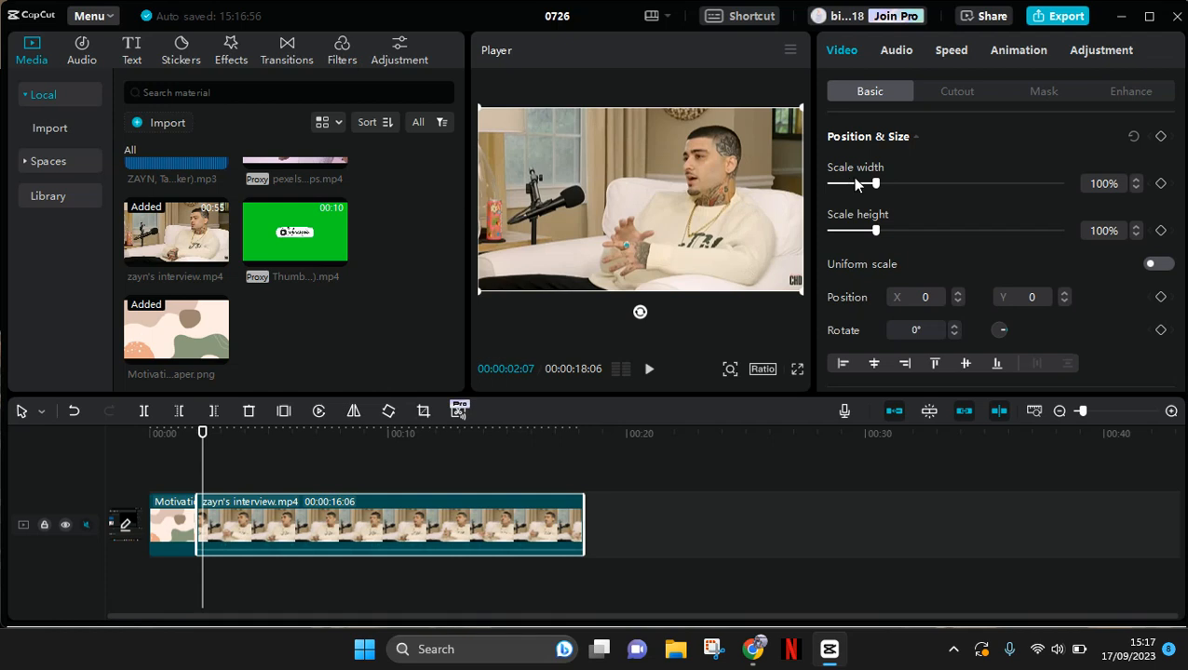
{"action": "left_click_drag", "start_coordinate": [875, 185], "coordinate": [871, 185]}
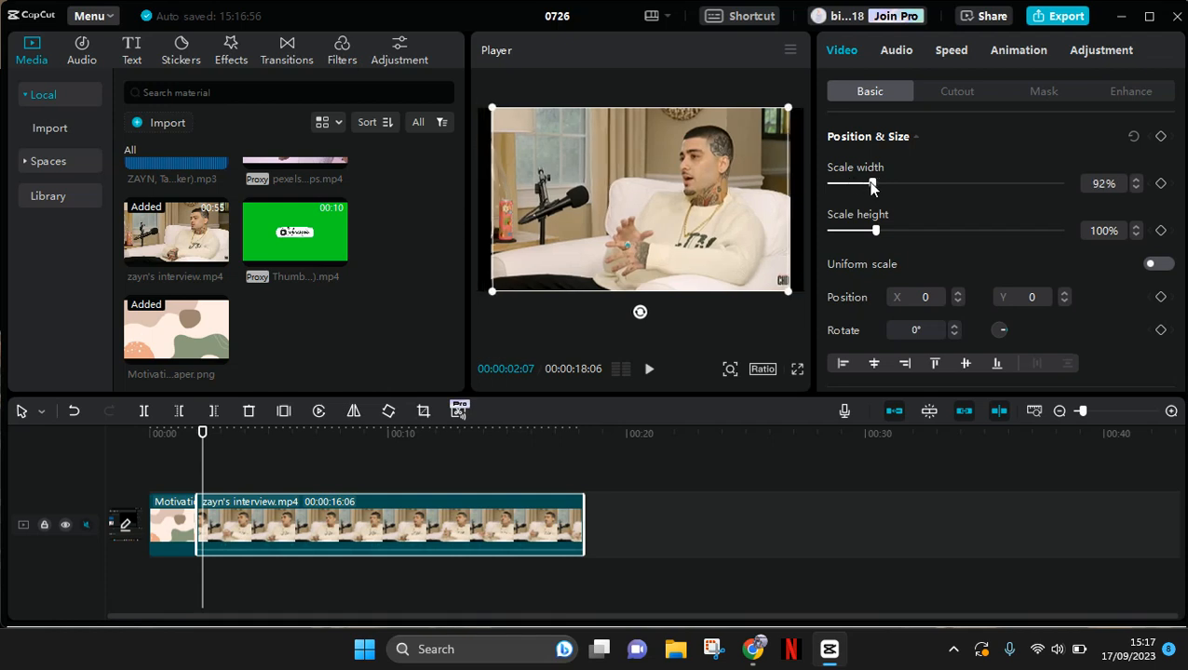
{"action": "left_click_drag", "start_coordinate": [871, 184], "coordinate": [897, 184]}
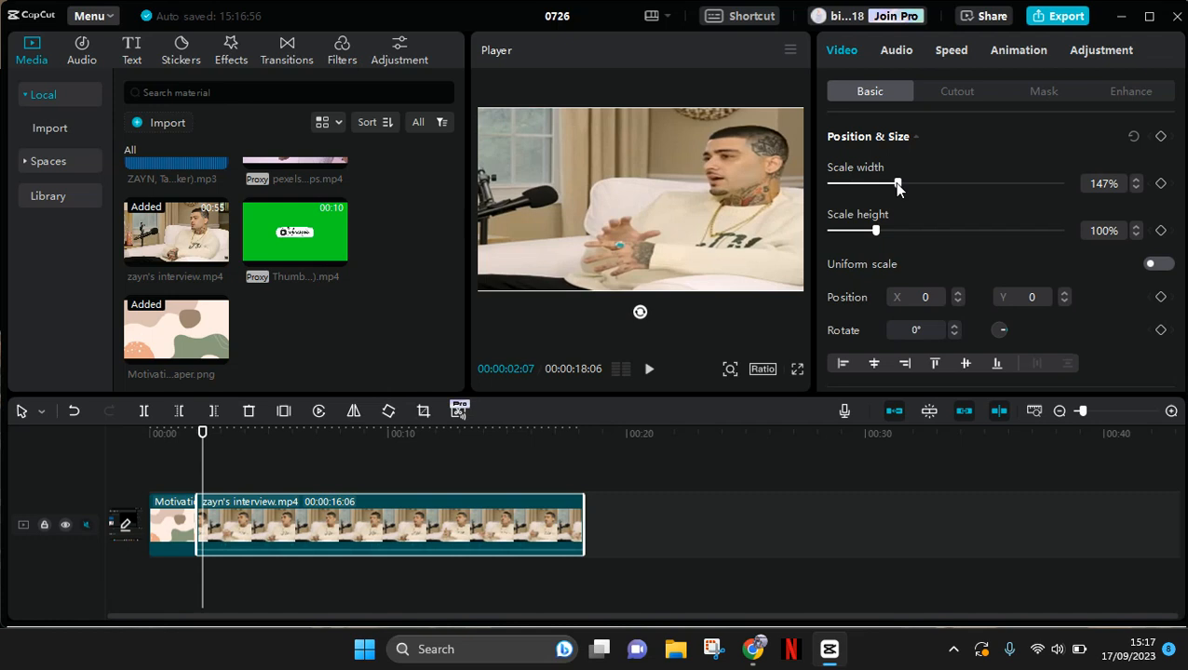
{"action": "left_click_drag", "start_coordinate": [898, 184], "coordinate": [901, 185]}
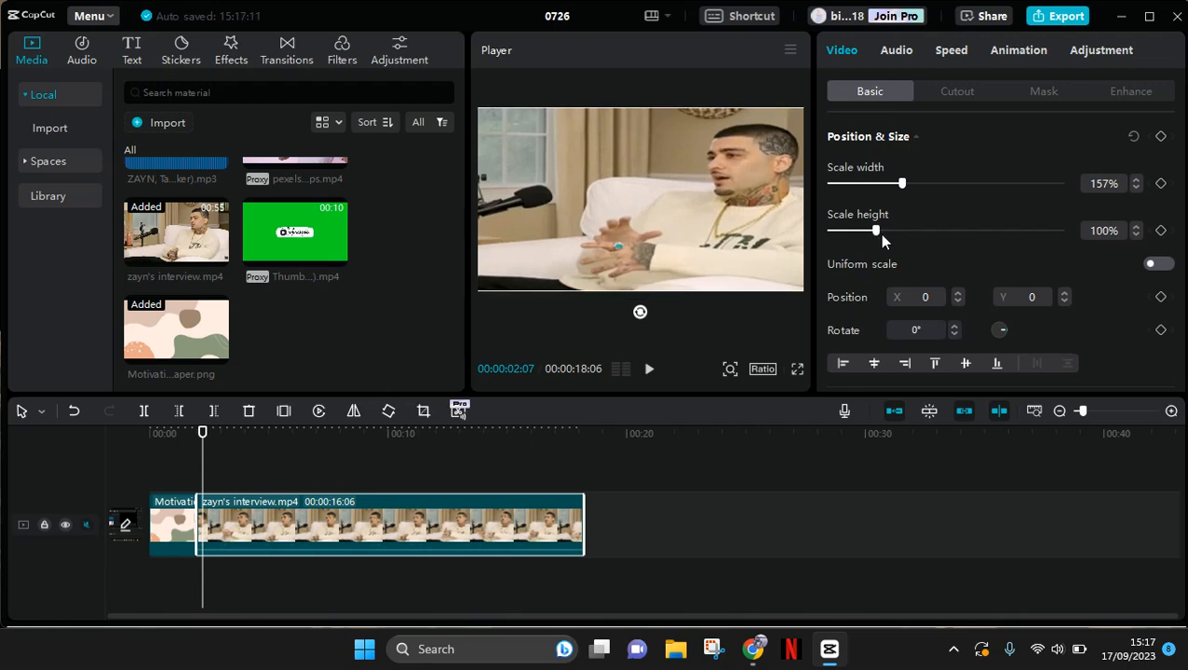
{"action": "left_click_drag", "start_coordinate": [875, 231], "coordinate": [886, 231]}
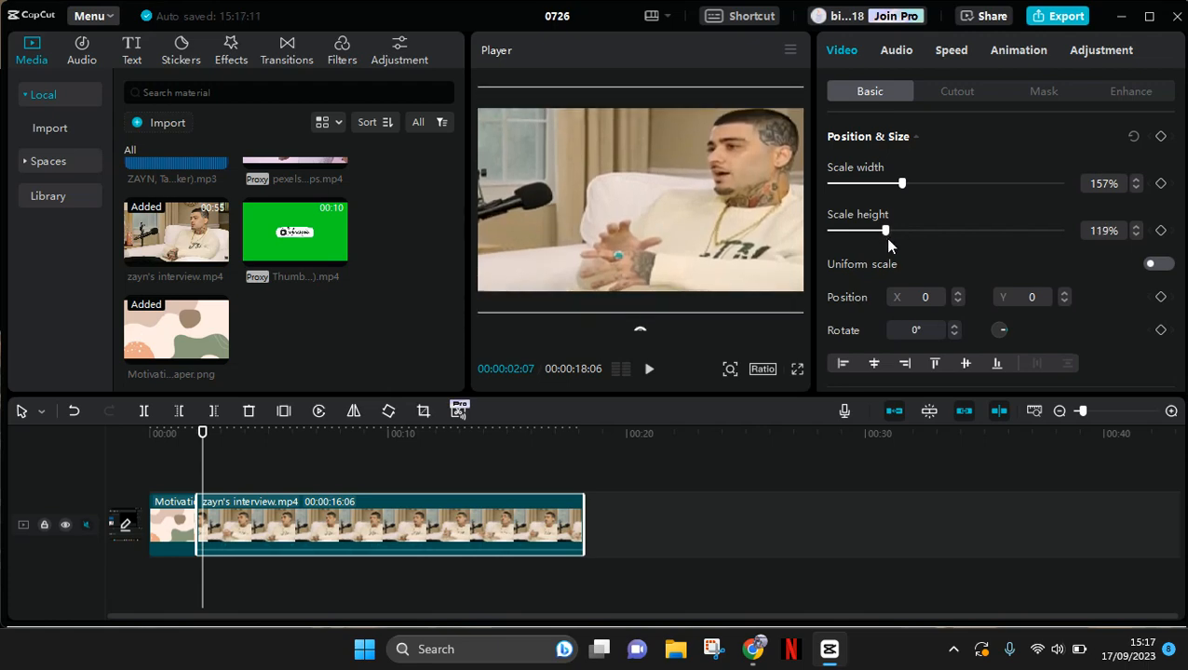
{"action": "left_click_drag", "start_coordinate": [884, 231], "coordinate": [890, 231]}
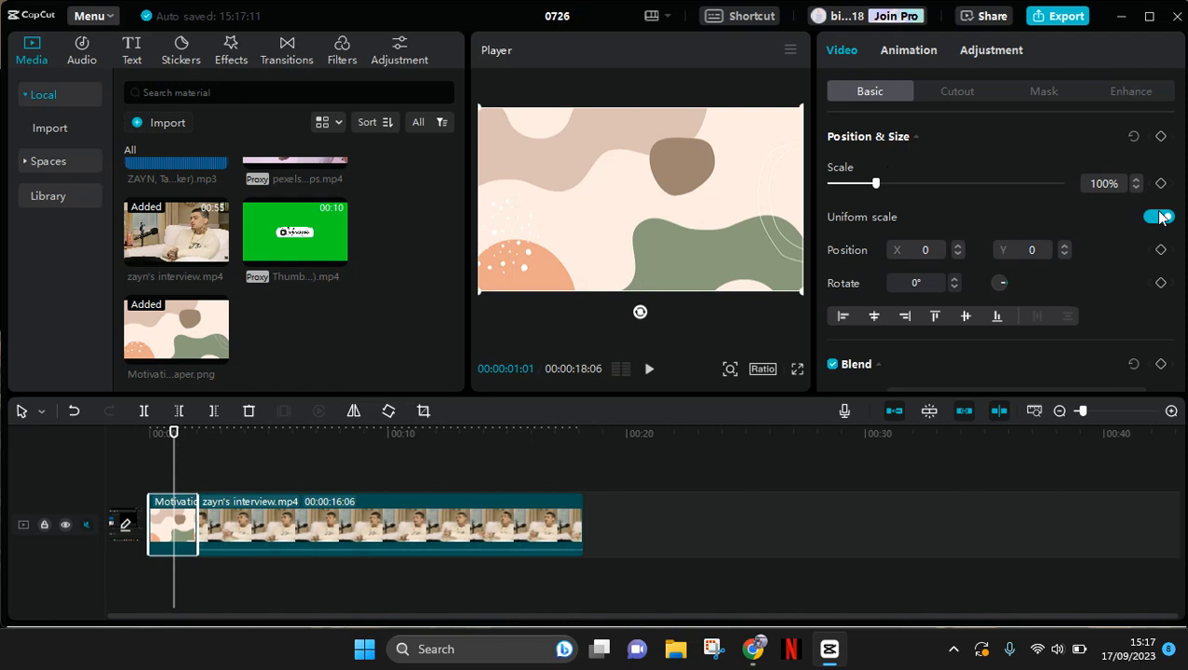
Step: Turn off Uniform scale on the photo clip and scale it to 68% width, 168% height
{"action": "left_click", "coordinate": [1159, 216]}
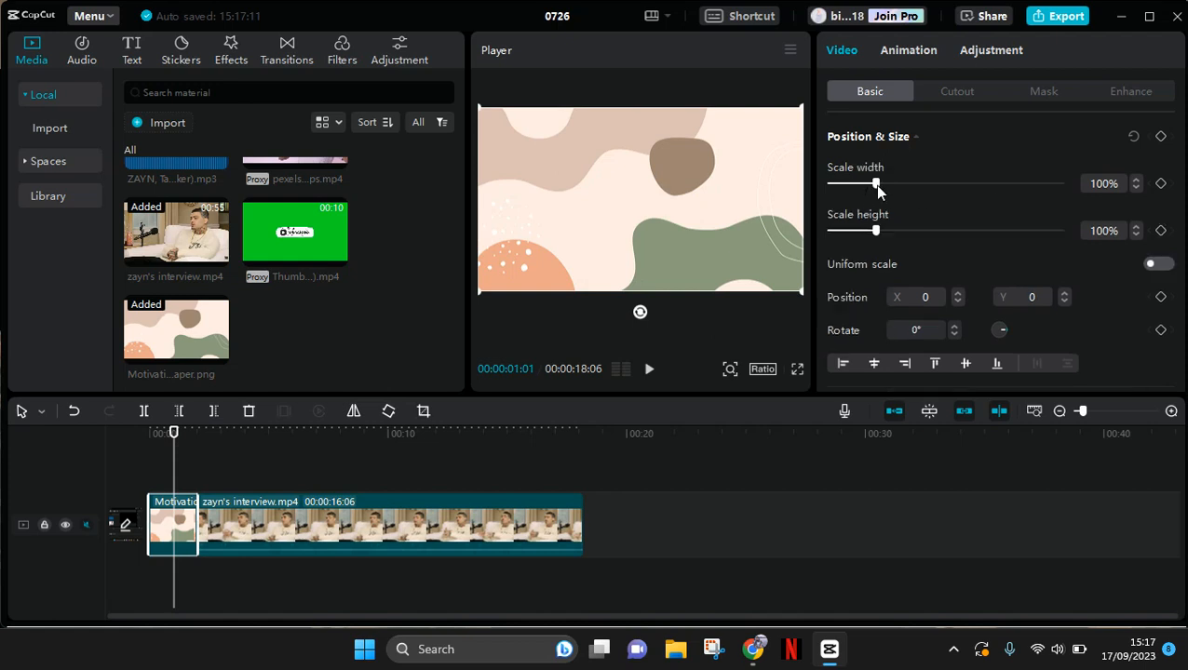
{"action": "left_click_drag", "start_coordinate": [875, 184], "coordinate": [860, 184]}
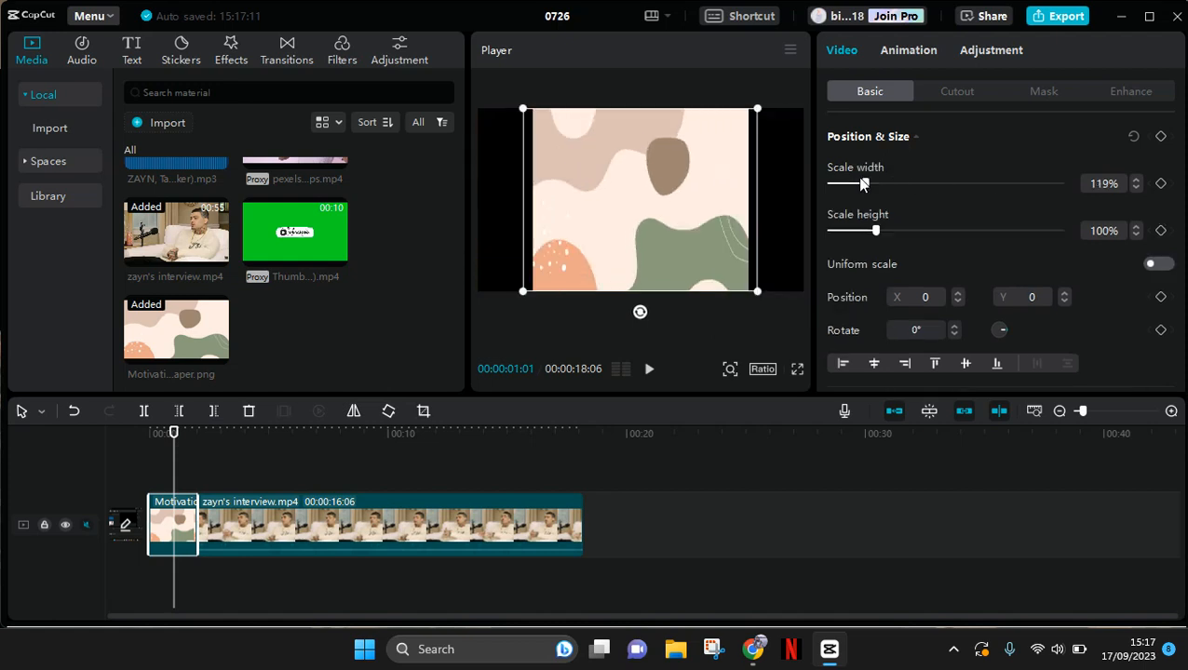
{"action": "left_click_drag", "start_coordinate": [864, 184], "coordinate": [861, 184]}
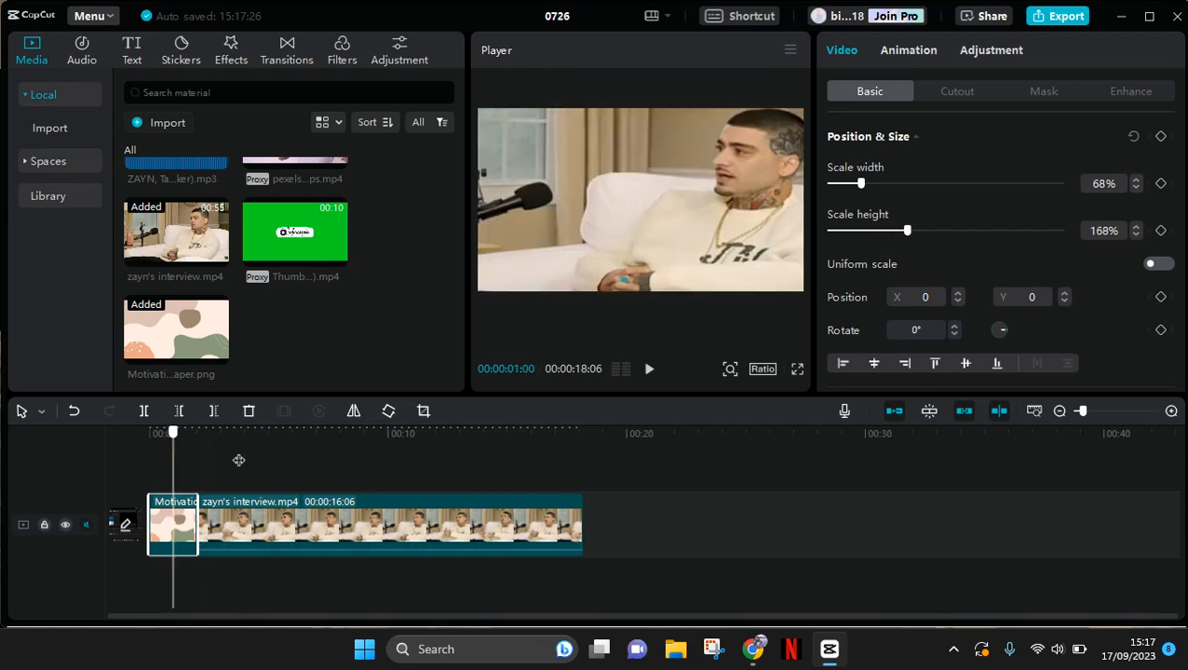
{"action": "left_click", "coordinate": [239, 432]}
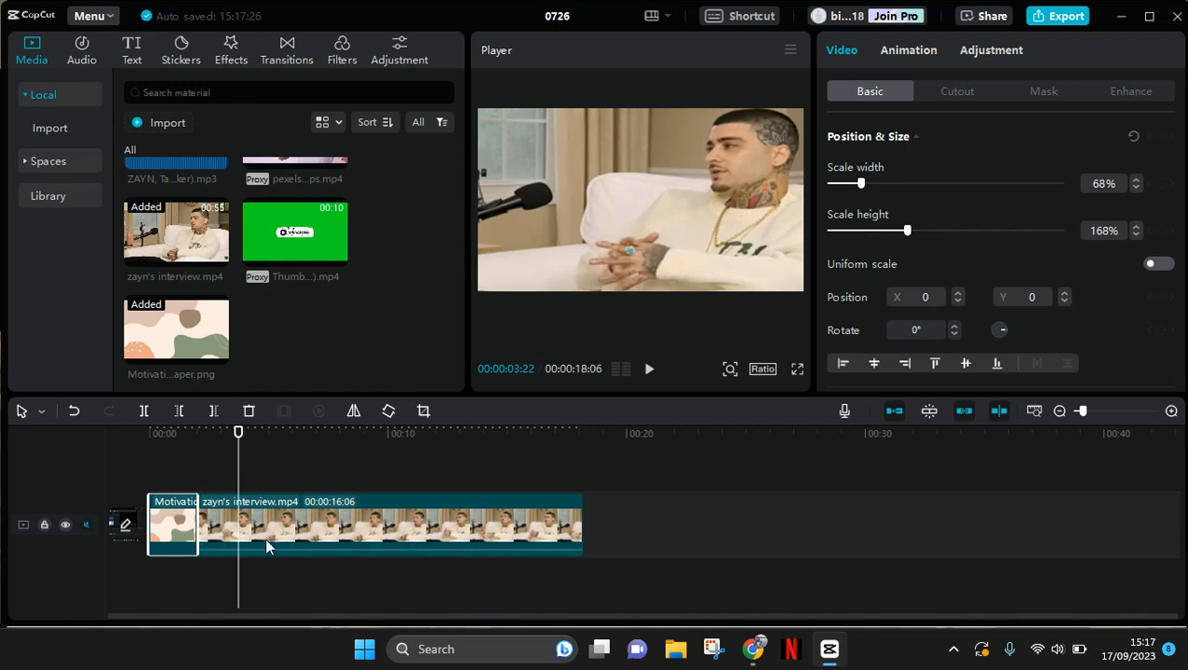